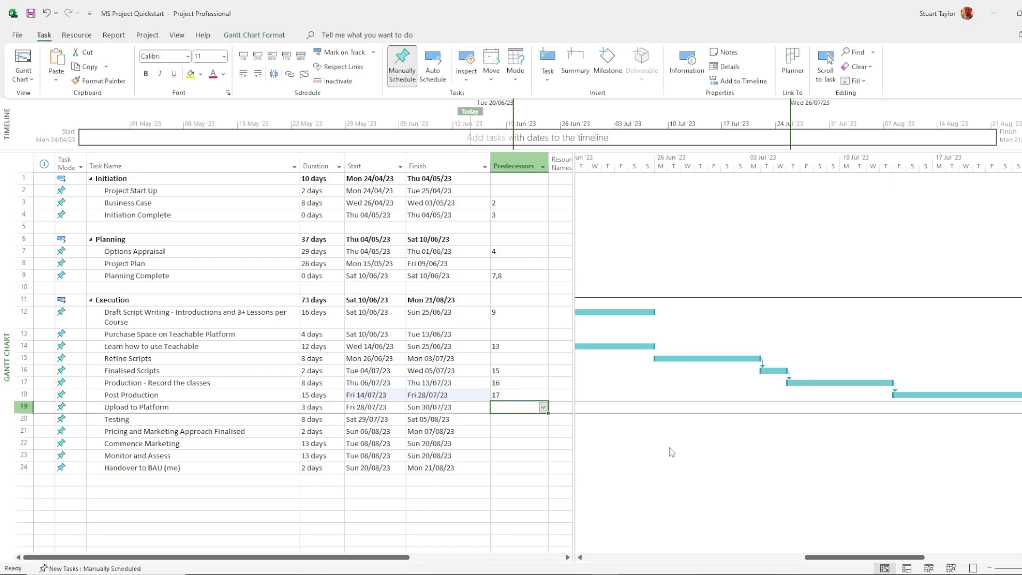
# Step: Switch Work Package 2 to Auto Schedule and review its predecessor (task 3) in Task Information
pyautogui.write('18')
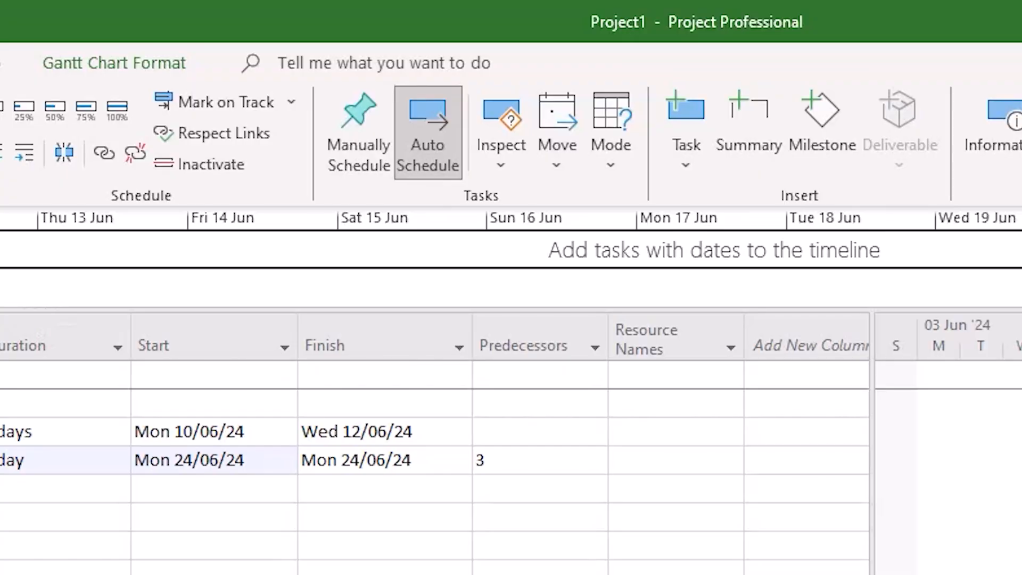
pyautogui.click(610, 130)
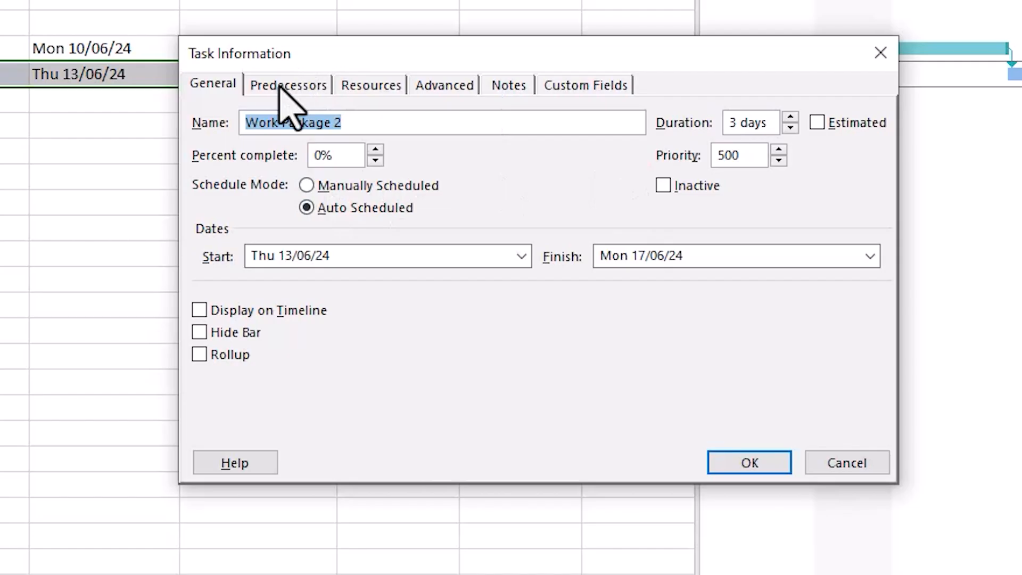
pyautogui.click(748, 462)
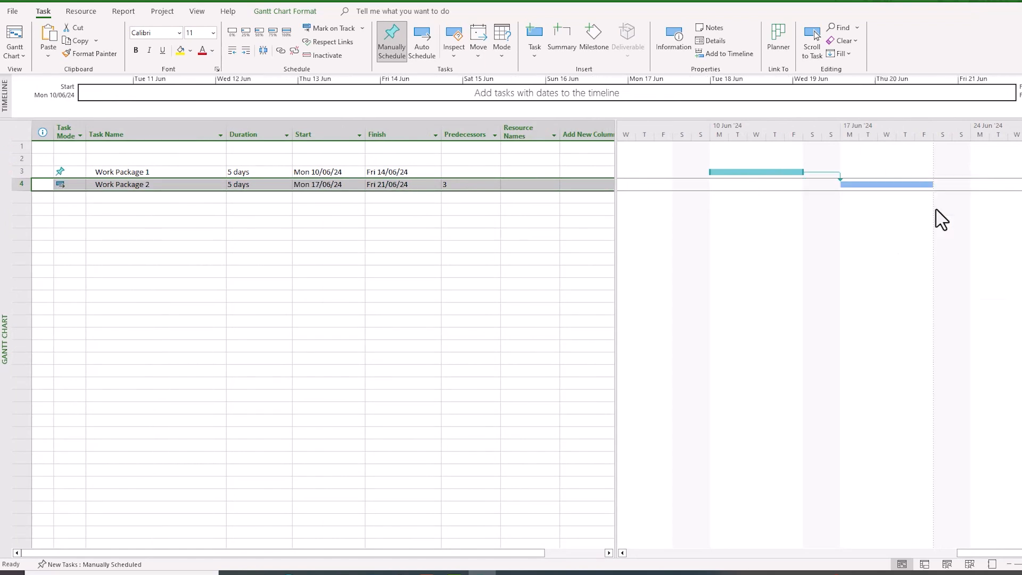
# Step: Bring up Paste Special for the empty row below Planning Complete
pyautogui.click(422, 38)
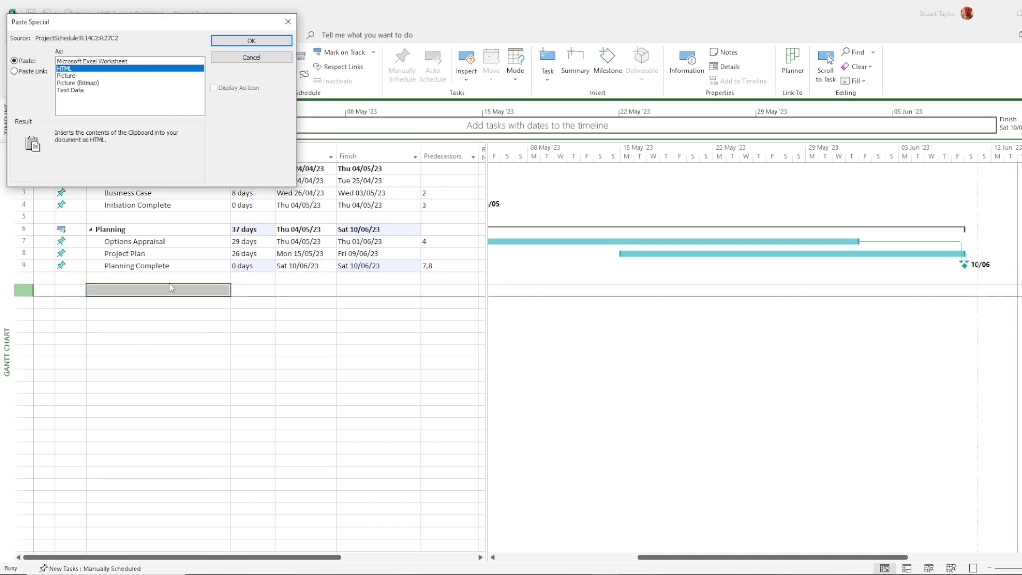
# Step: Paste the Execution task names as HTML, then paste the dates into row 12's Start cell as Text Data
pyautogui.click(250, 40)
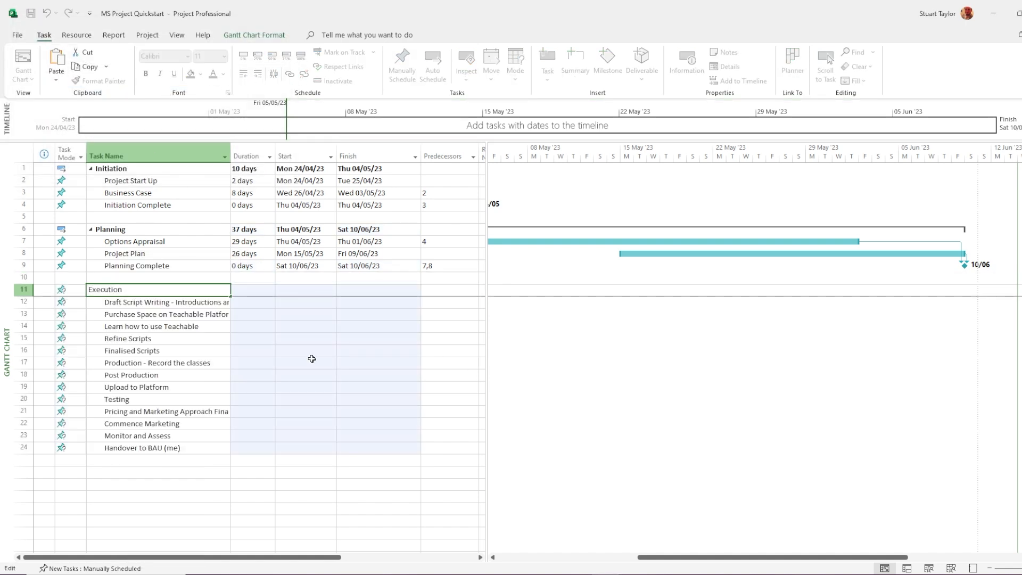
pyautogui.click(432, 65)
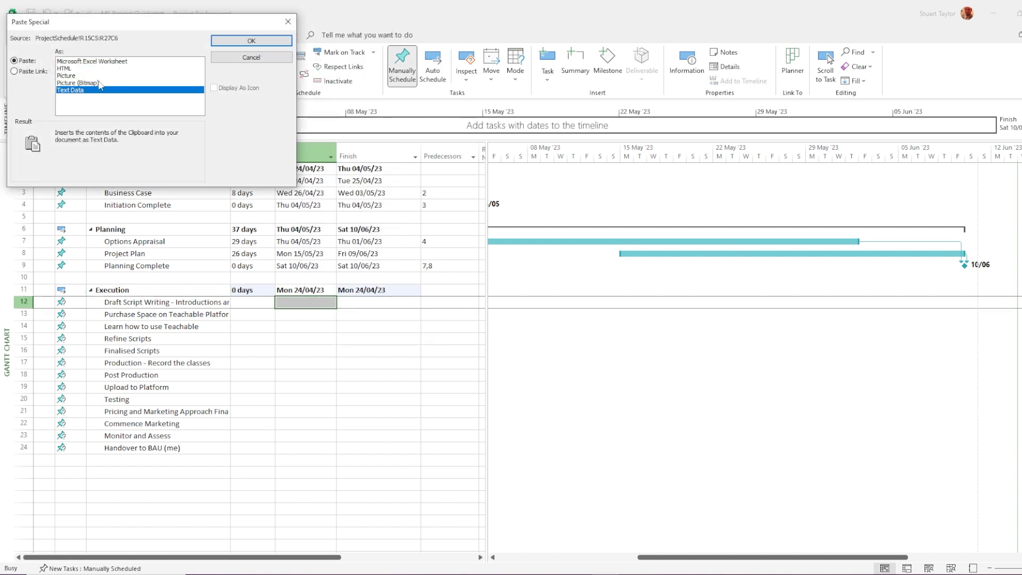
pyautogui.click(250, 41)
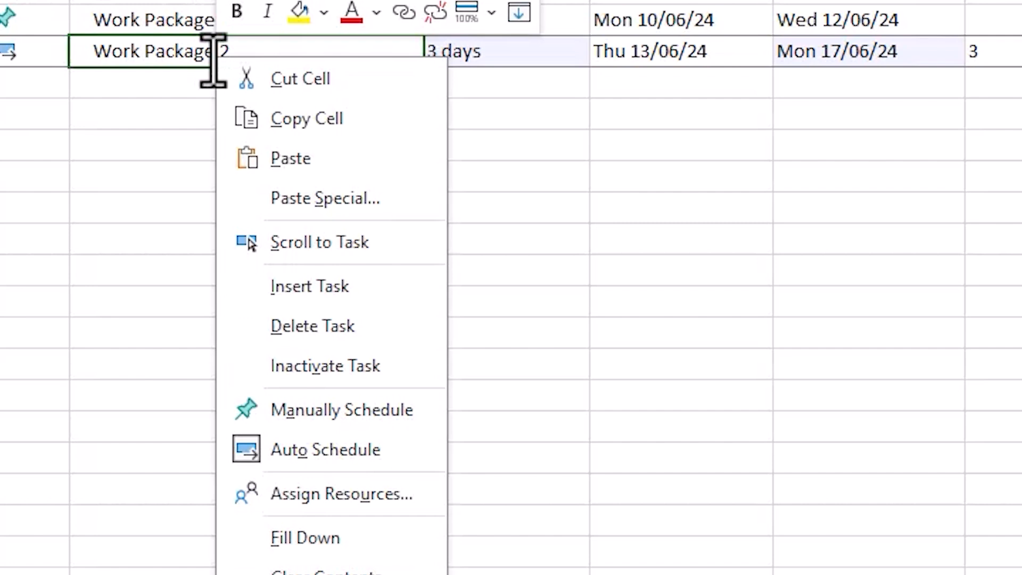
pyautogui.moveTo(338, 409)
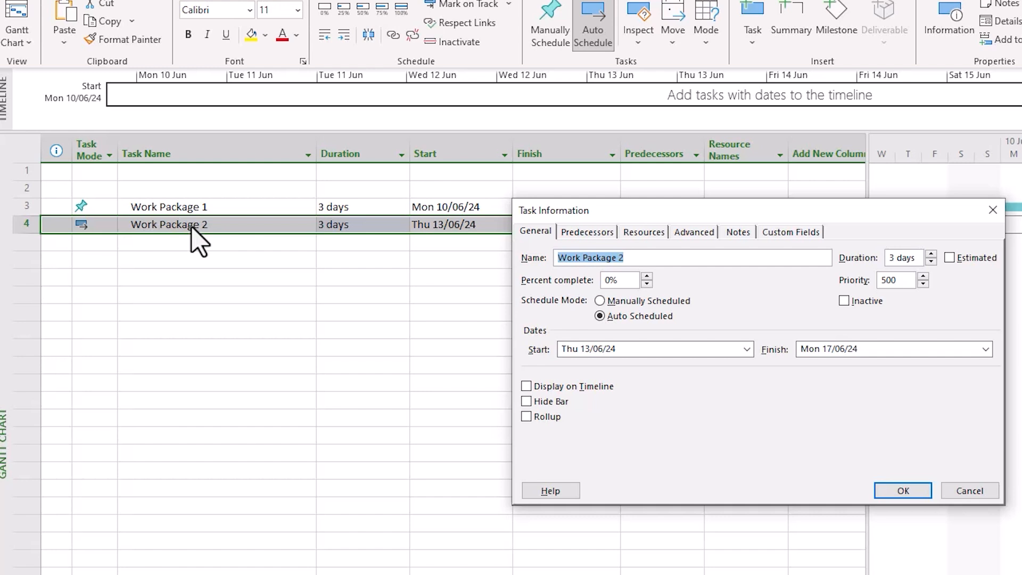
pyautogui.moveTo(678, 290)
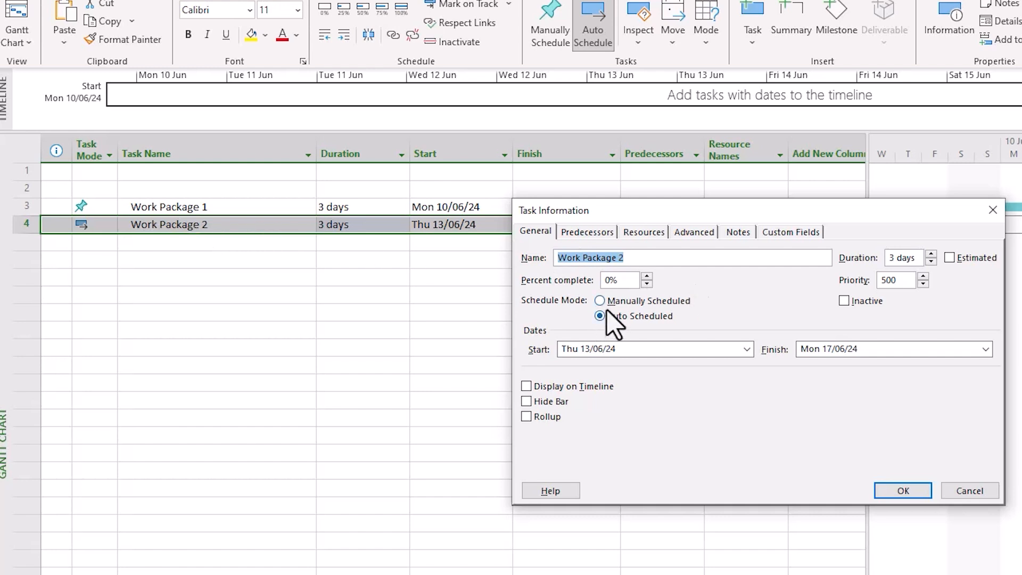
# Step: Keep Work Package 2 Auto Scheduled and default new tasks to Manually Schedule
pyautogui.click(901, 489)
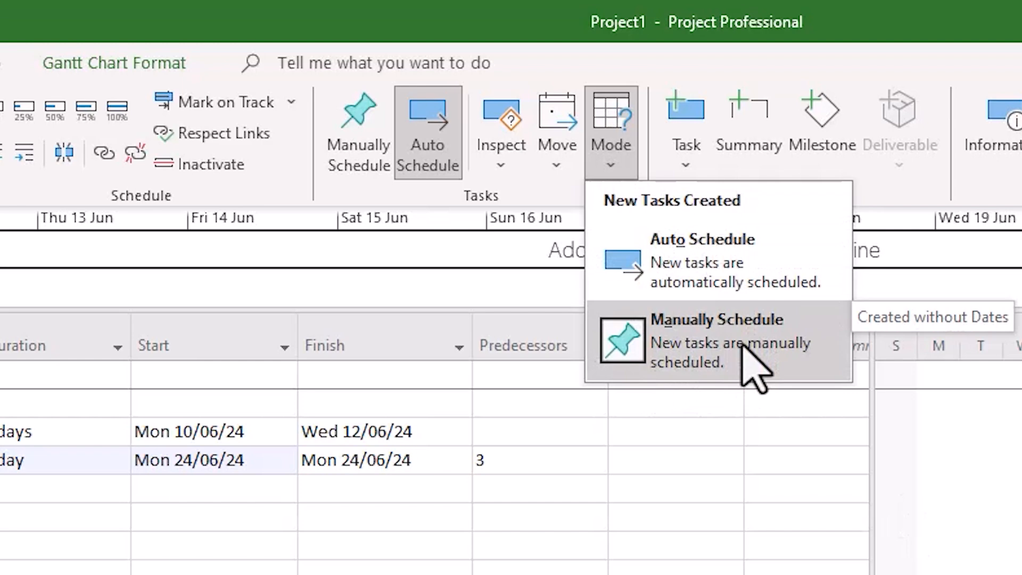
pyautogui.click(717, 339)
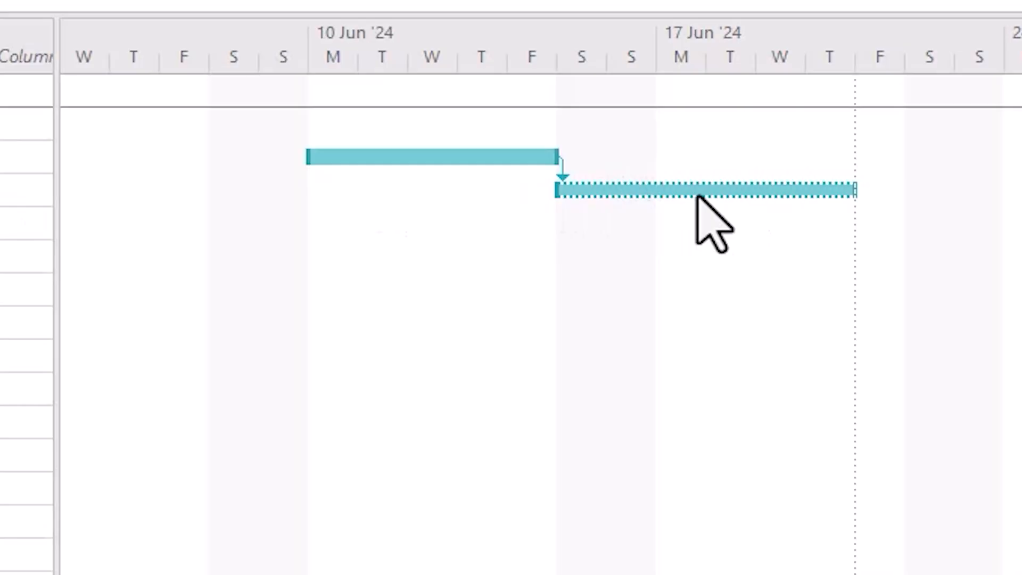
# Step: Inspect Work Package 2's scheduling problem and apply Respect Links so it follows Work Package 1
pyautogui.rightClick(700, 190)
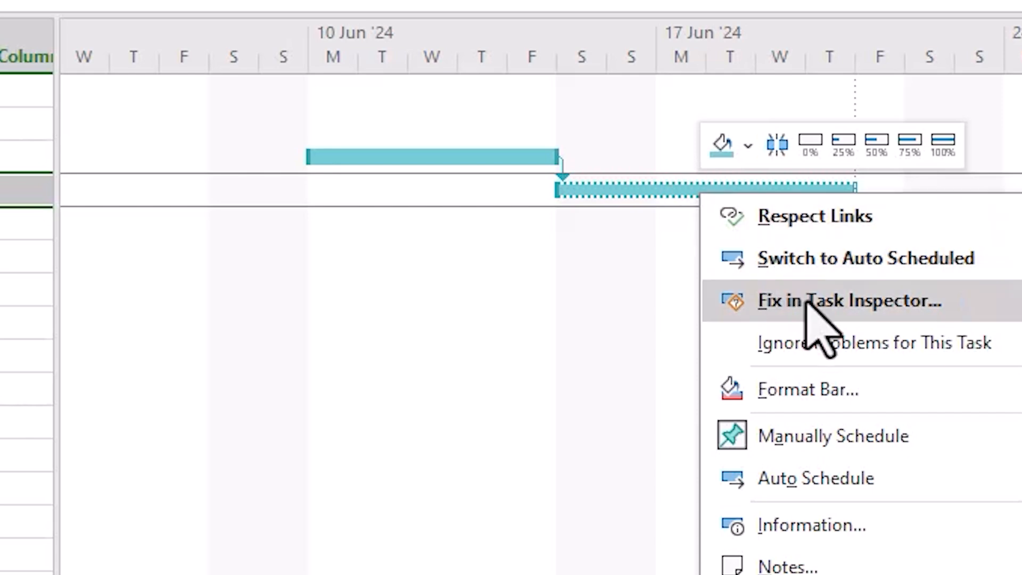
pyautogui.click(846, 300)
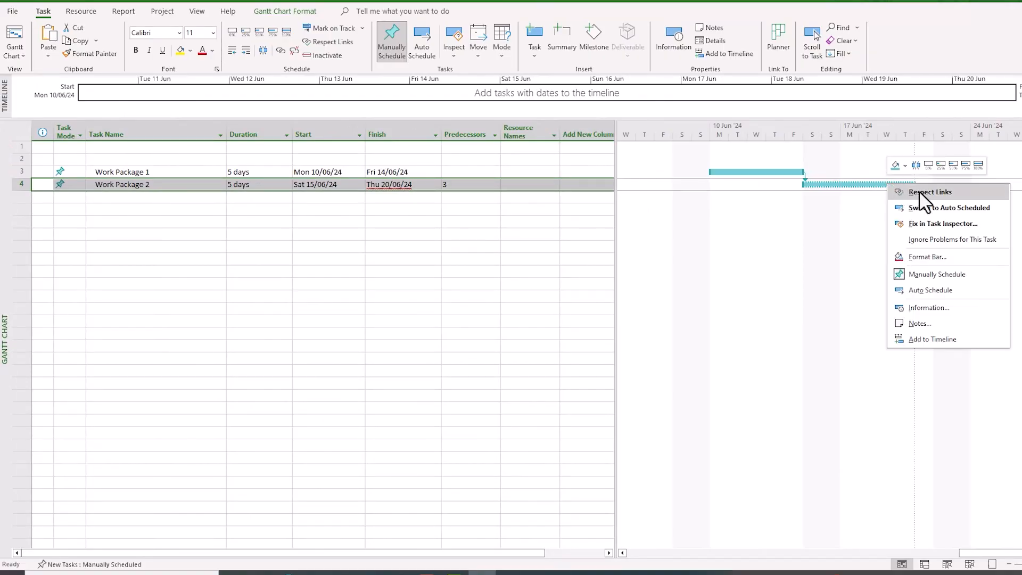
pyautogui.click(928, 191)
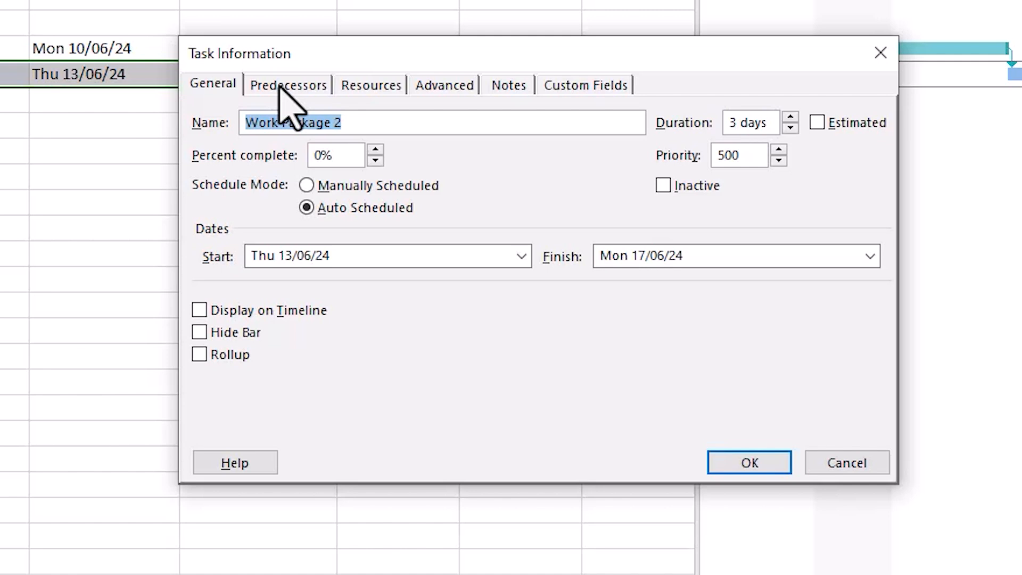
# Step: Change Work Package 2's predecessor link to Work Package 1 to Start-to-Start (SS)
pyautogui.click(287, 86)
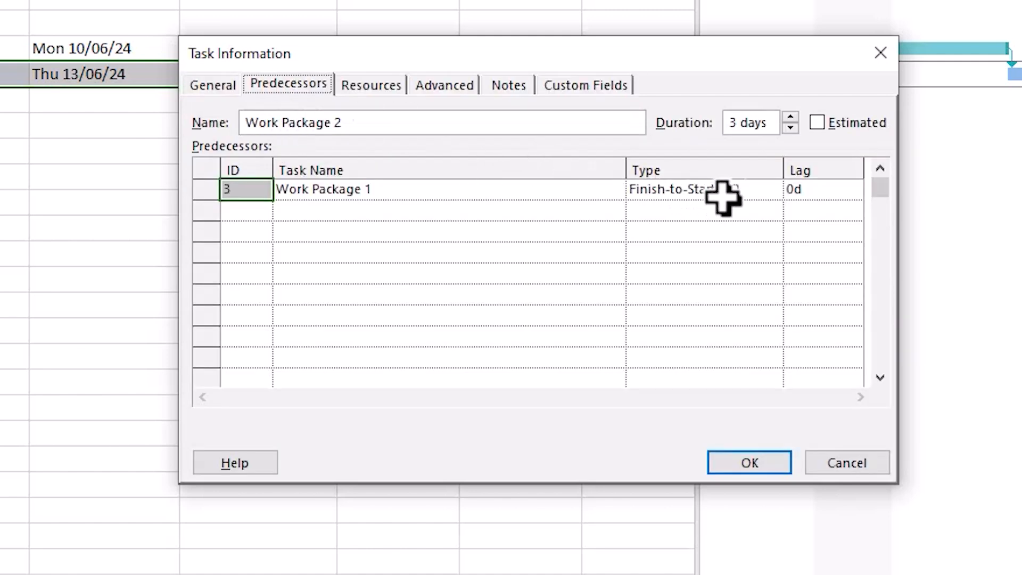
pyautogui.click(704, 189)
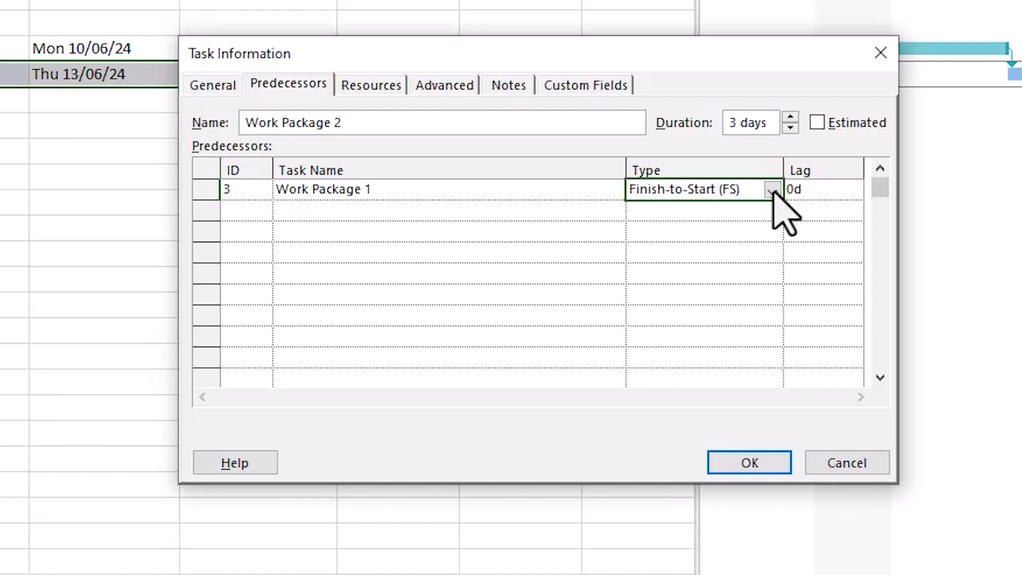
pyautogui.click(772, 190)
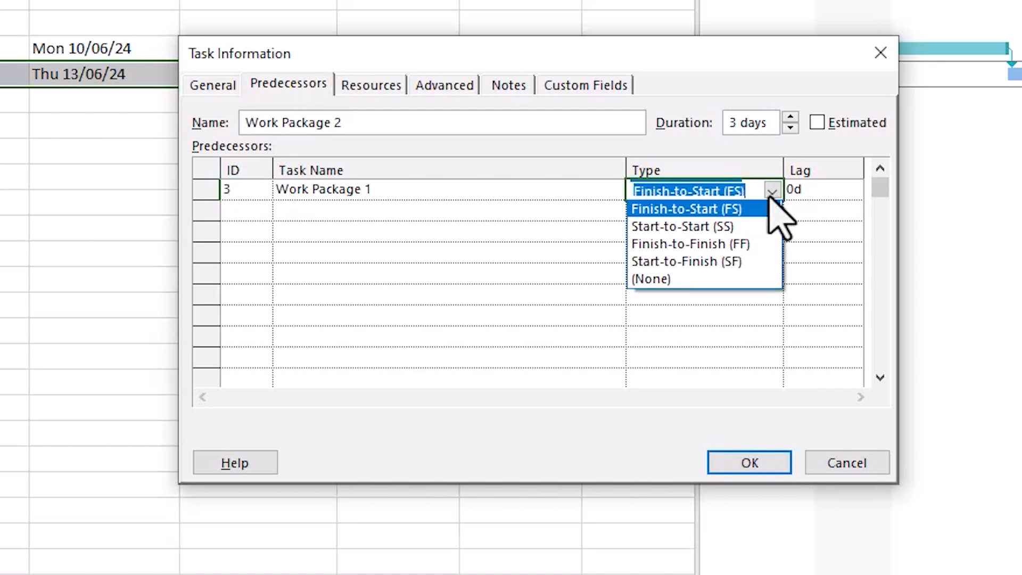
pyautogui.click(679, 226)
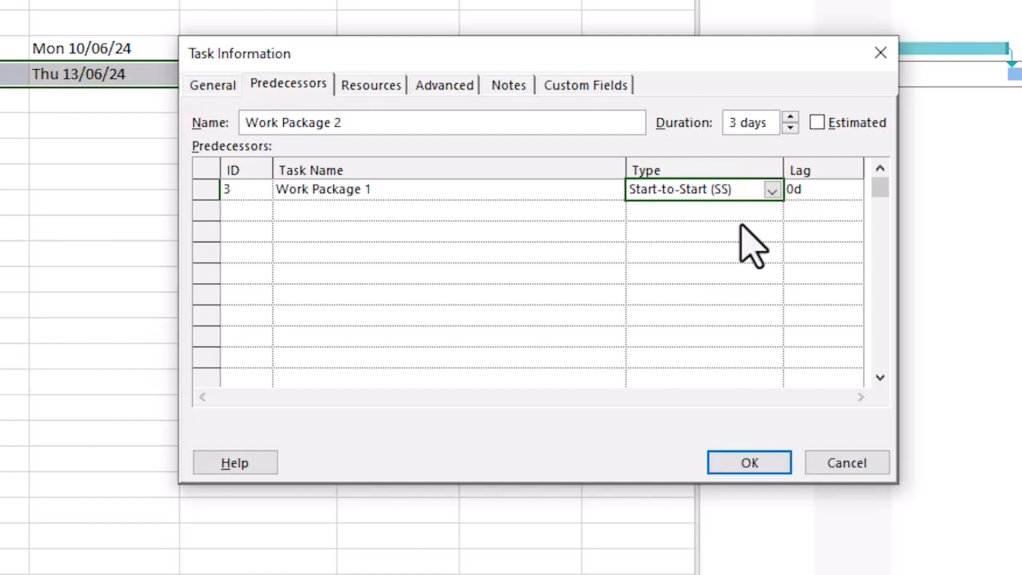
pyautogui.click(748, 462)
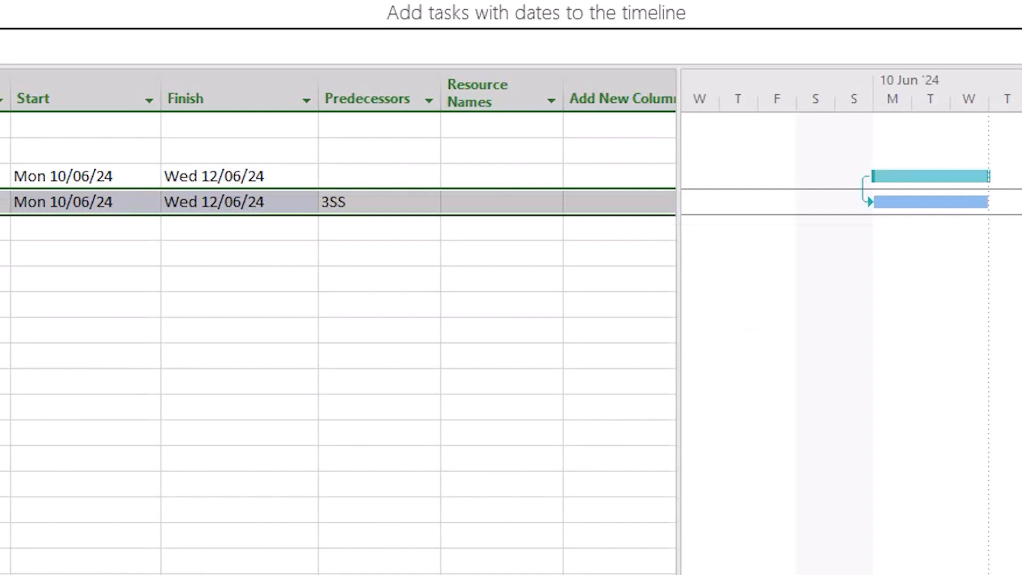
pyautogui.click(770, 189)
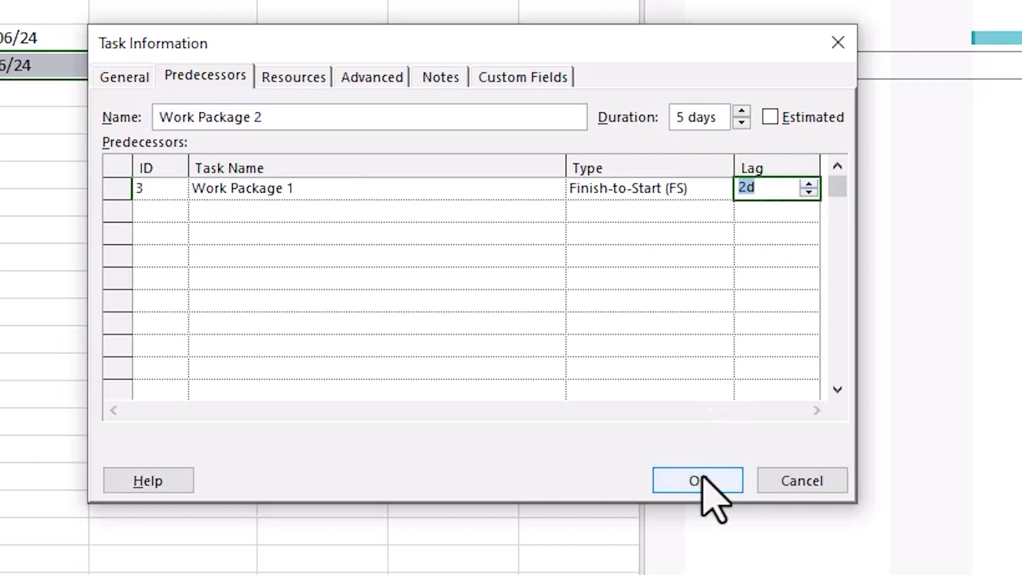
# Step: Confirm the Finish-to-Start link to Work Package 1 with a 2-day lag
pyautogui.click(696, 480)
pyautogui.write('-')
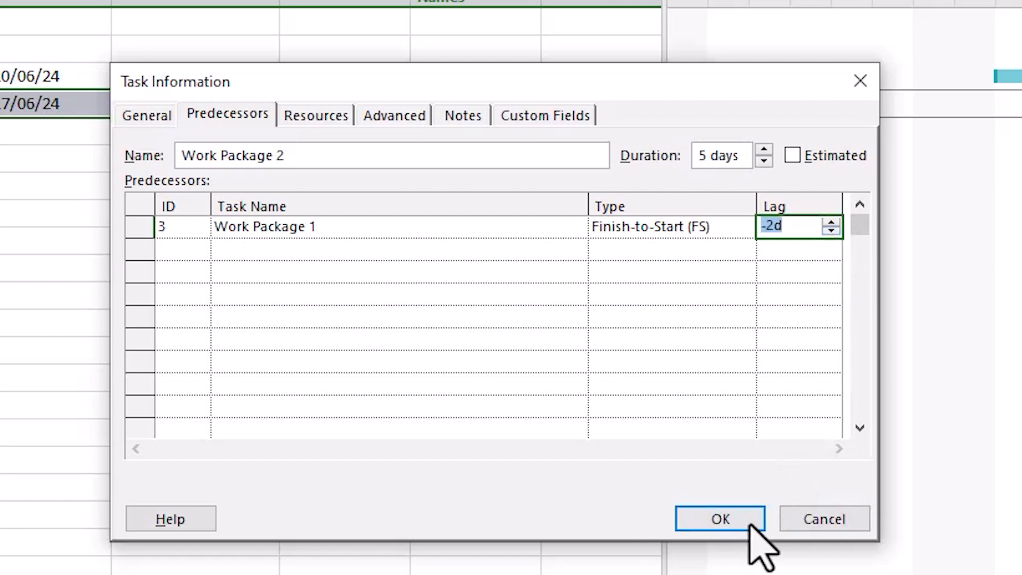
# Step: Confirm the link with the 2-day lead so Work Package 2 runs Thu 13/06/24 to Wed 19/06/24
pyautogui.click(718, 519)
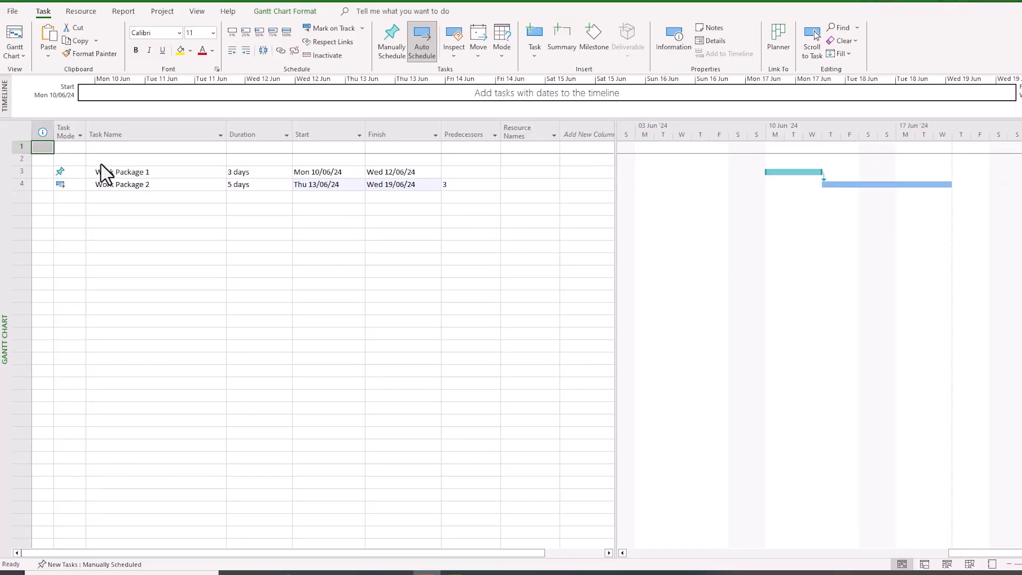
# Step: In Work Package 2's Advanced settings, choose Must Finish On as the constraint type
pyautogui.doubleClick(121, 184)
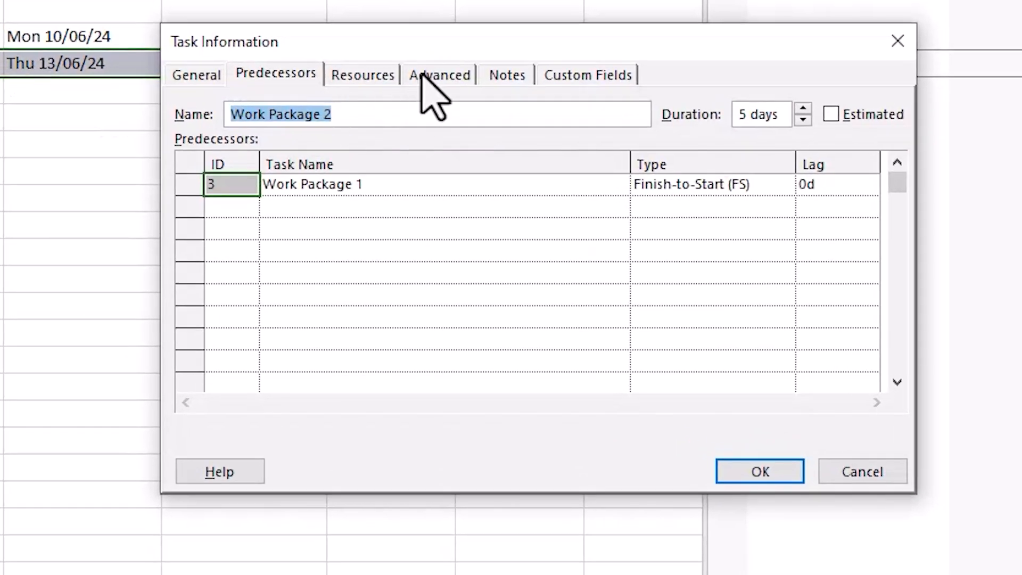
pyautogui.click(438, 73)
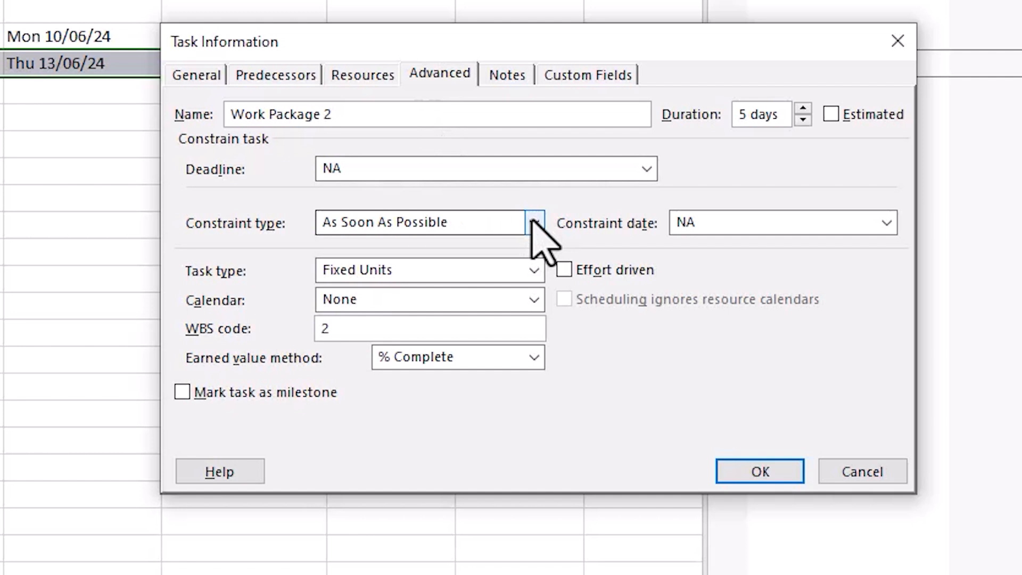
pyautogui.click(534, 222)
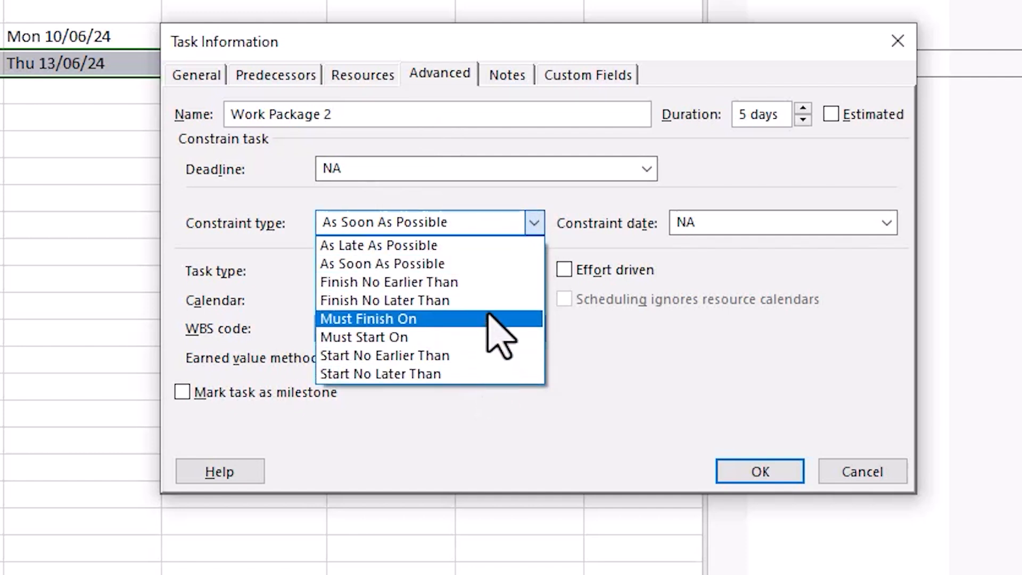
pyautogui.moveTo(553, 218)
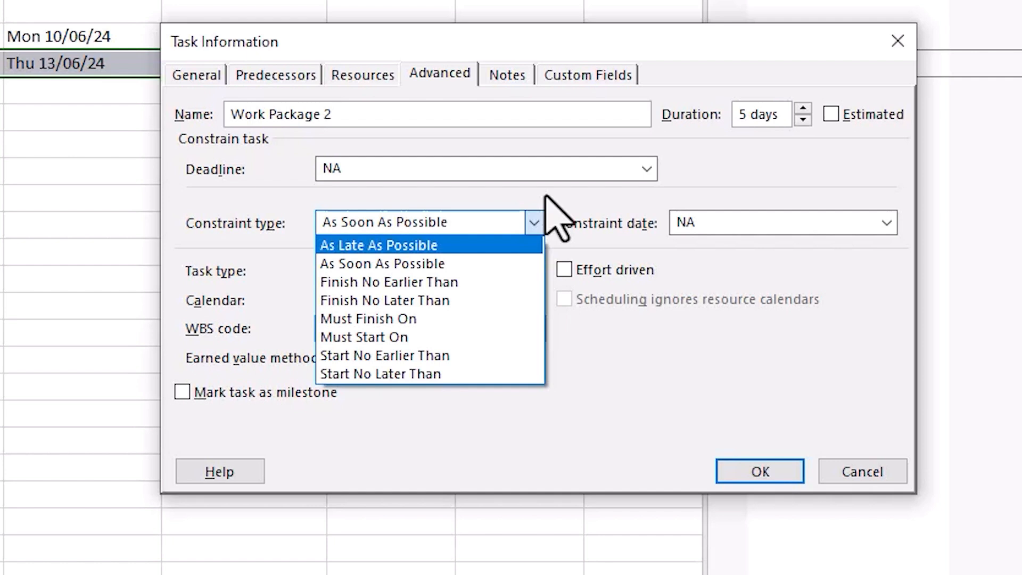
pyautogui.click(367, 318)
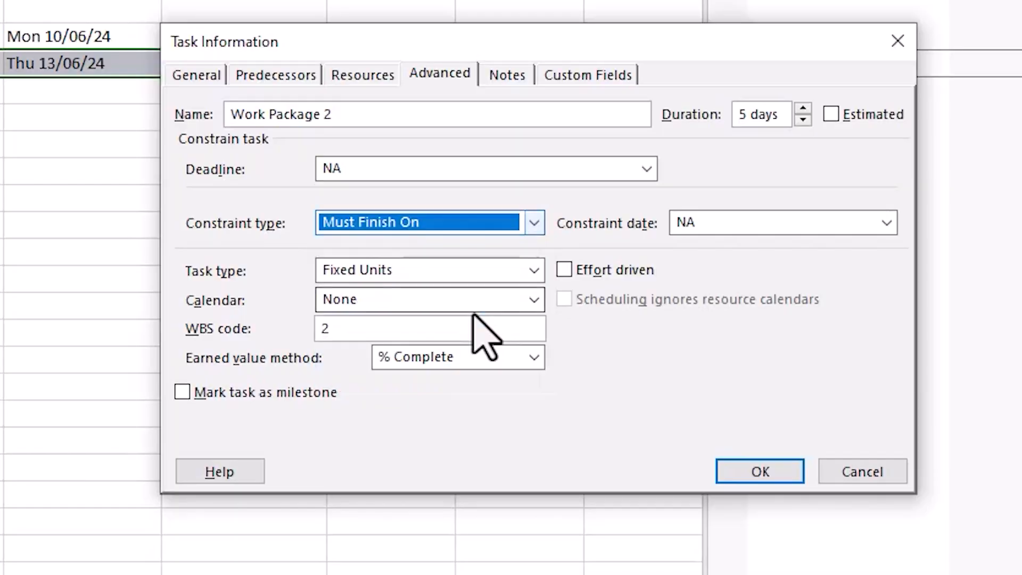
pyautogui.click(883, 223)
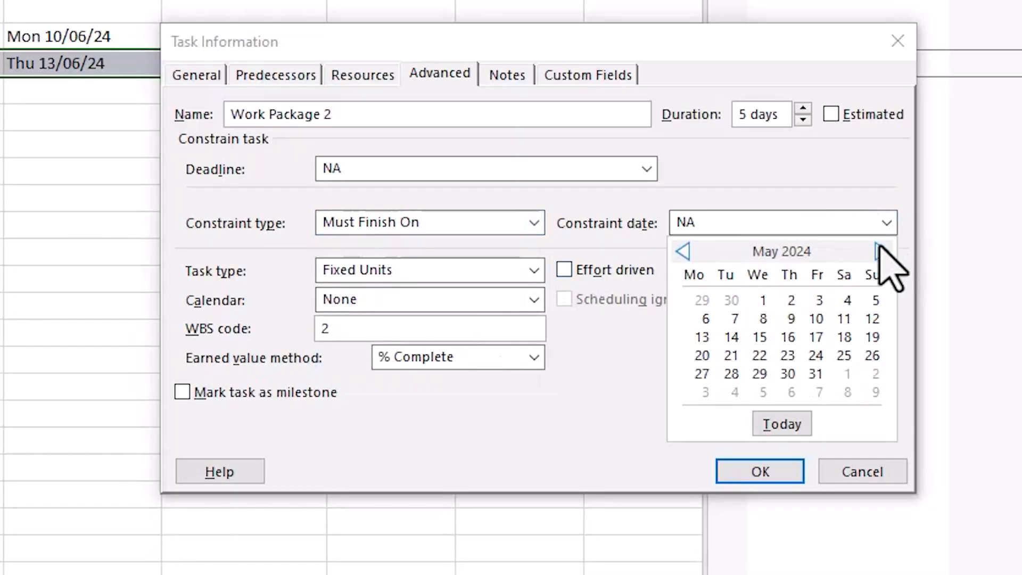
# Step: Set the constraint date to Fri 21/06/2024 and apply it, triggering the Planning Wizard conflict warning
pyautogui.click(880, 251)
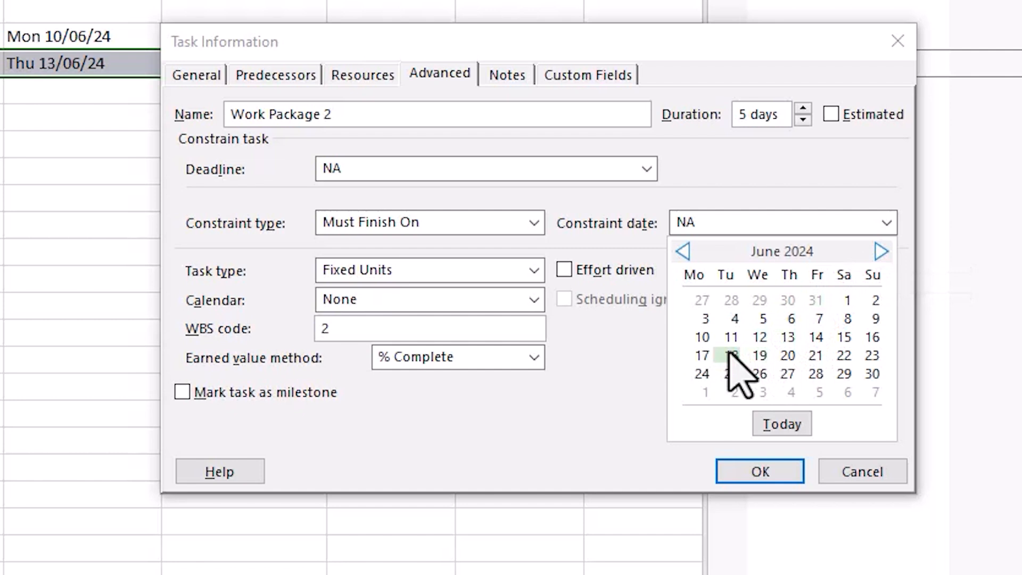
pyautogui.click(815, 356)
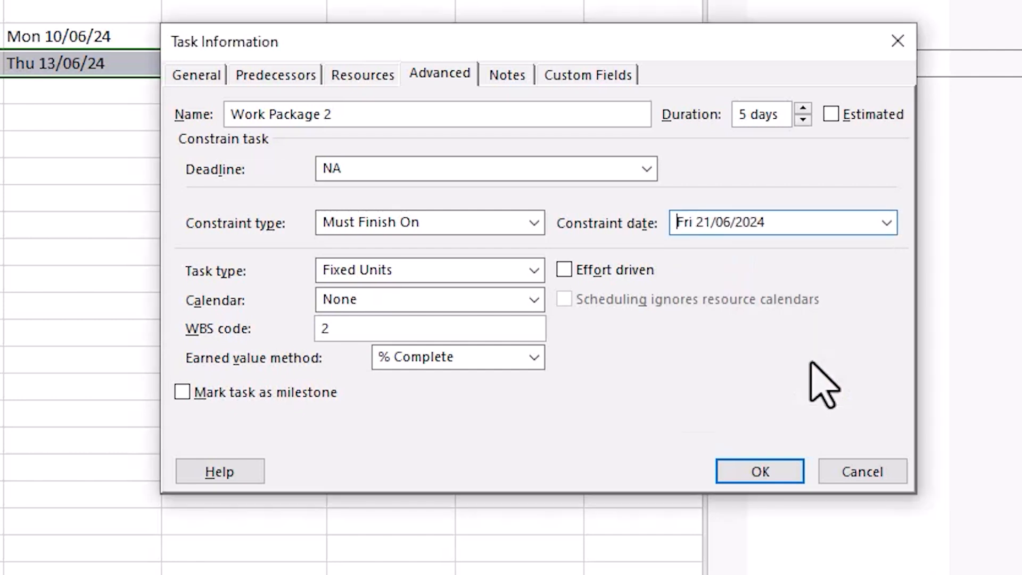
pyautogui.click(759, 471)
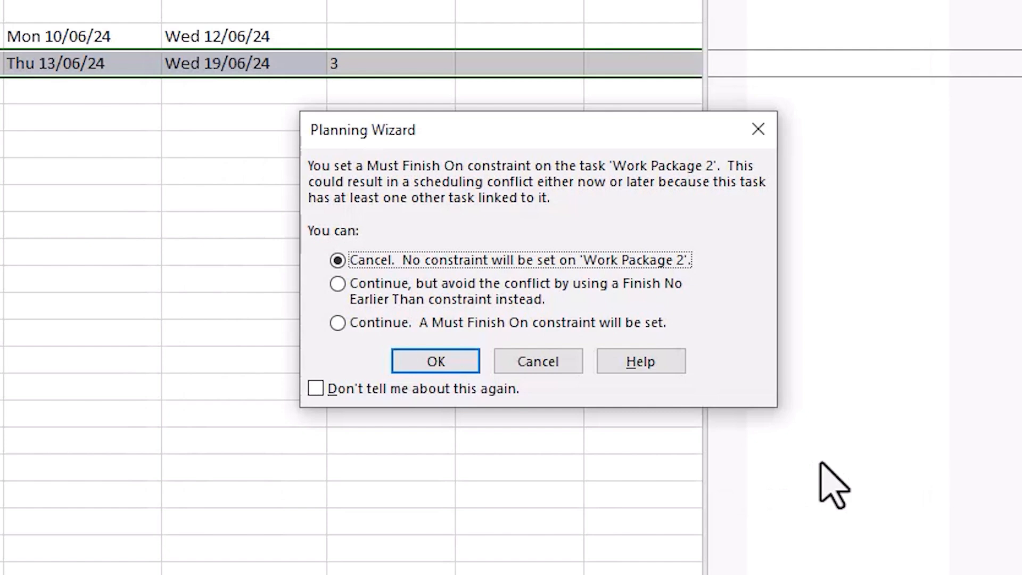
# Step: Continue past the Planning Wizard warning so the Must Finish On Fri 21/06/24 constraint is set
pyautogui.click(435, 361)
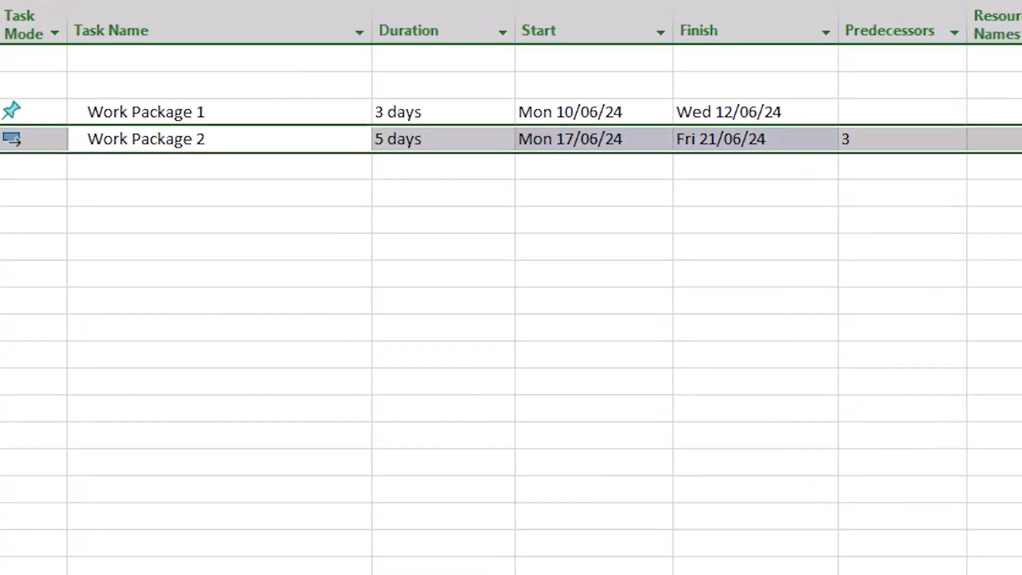